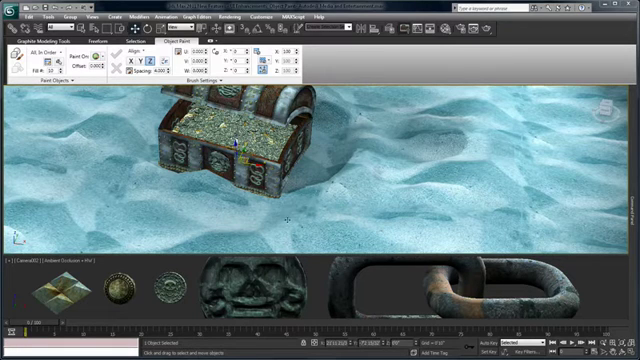
pyautogui.moveTo(396, 284)
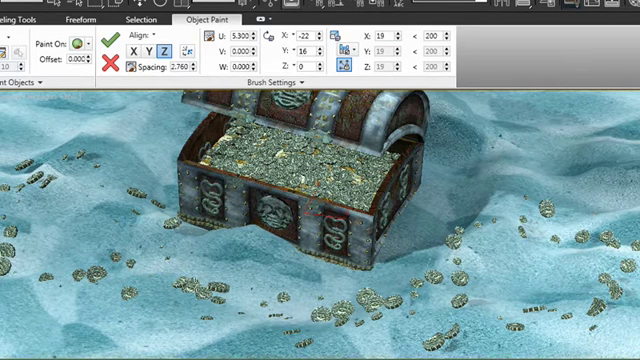
# Step: Paint trailing lines of gold coins over the chest and across the surrounding sand
pyautogui.click(344, 50)
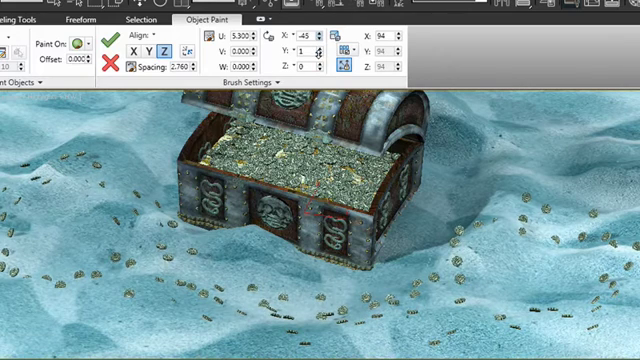
pyautogui.click(284, 36)
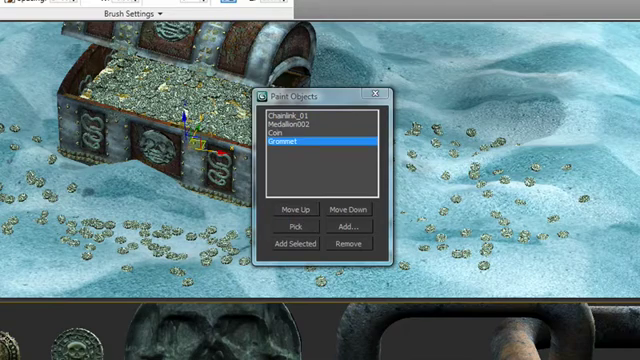
# Step: Add the coin, medallion and grommet to the Paint Objects list via Add/Remove
pyautogui.click(300, 114)
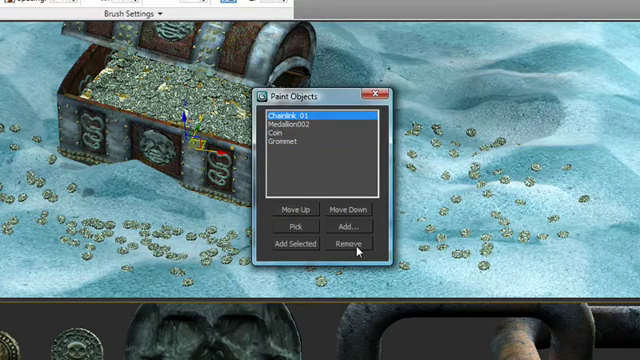
pyautogui.click(356, 246)
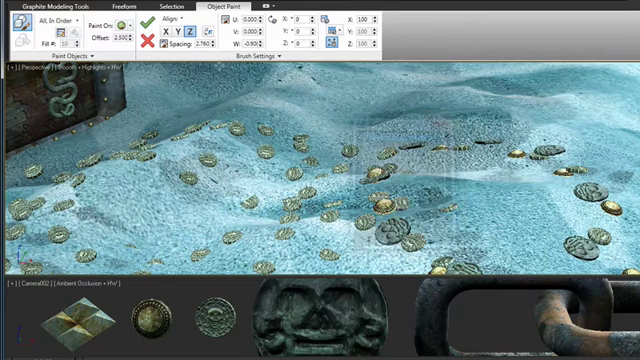
# Step: Paint a randomized mix of coins and medallions densely across the sand in front of the chest
pyautogui.click(50, 20)
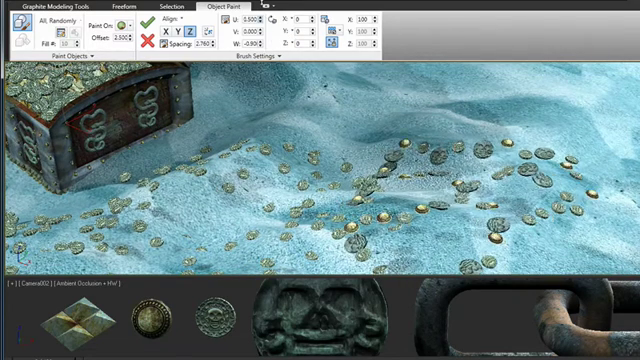
pyautogui.click(328, 28)
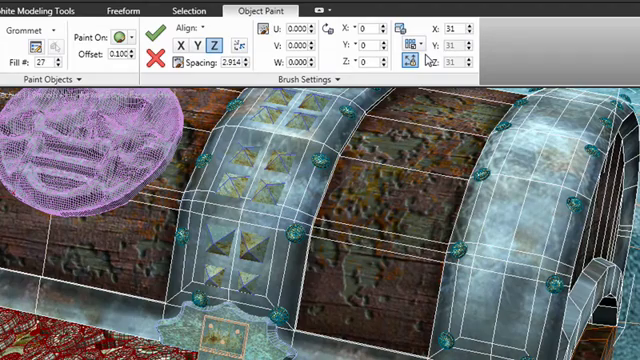
pyautogui.moveTo(424, 60)
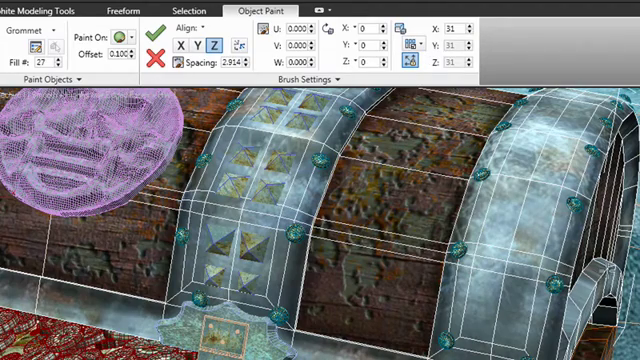